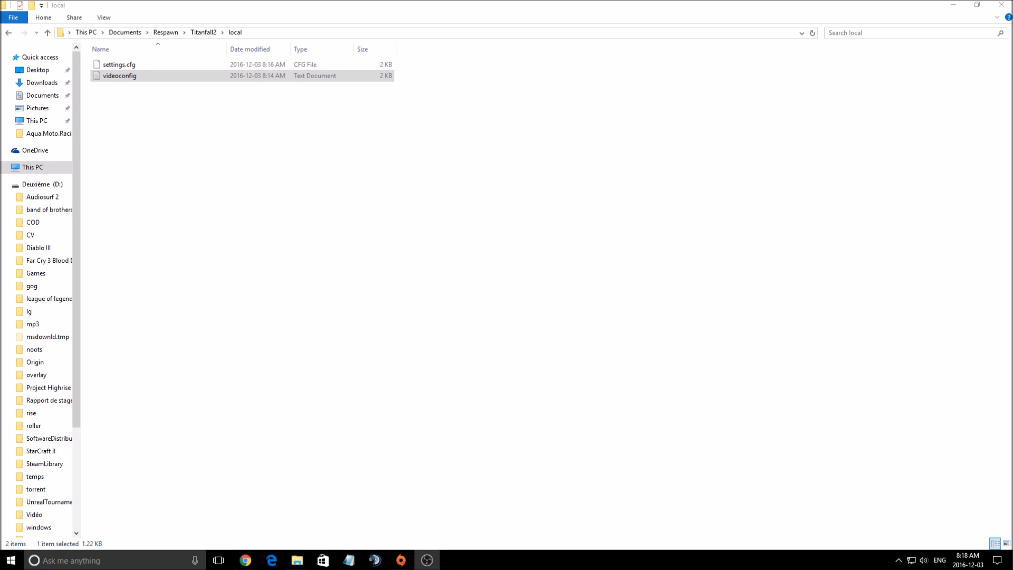
{"action": "mouse_move", "coordinate": [499, 222]}
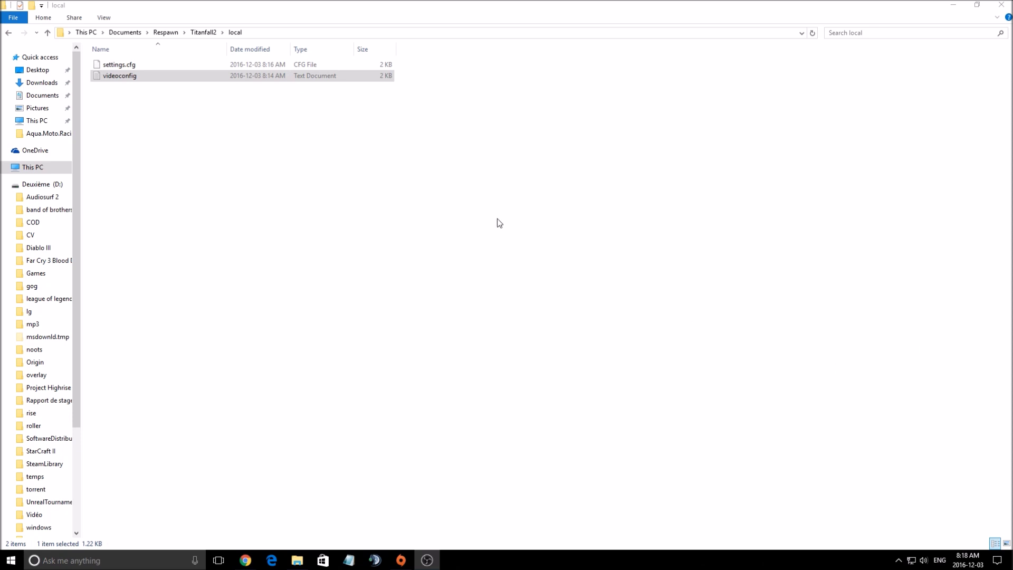
Step: Open the videoconfig file in Notepad and scroll through its settings to the closing brace
{"action": "left_click", "coordinate": [301, 187]}
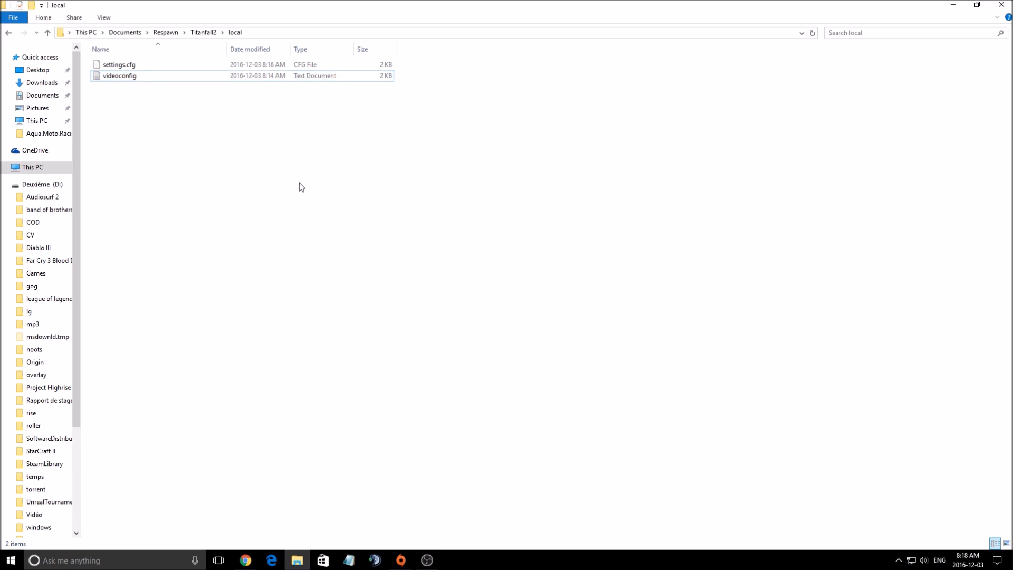
{"action": "mouse_move", "coordinate": [202, 141]}
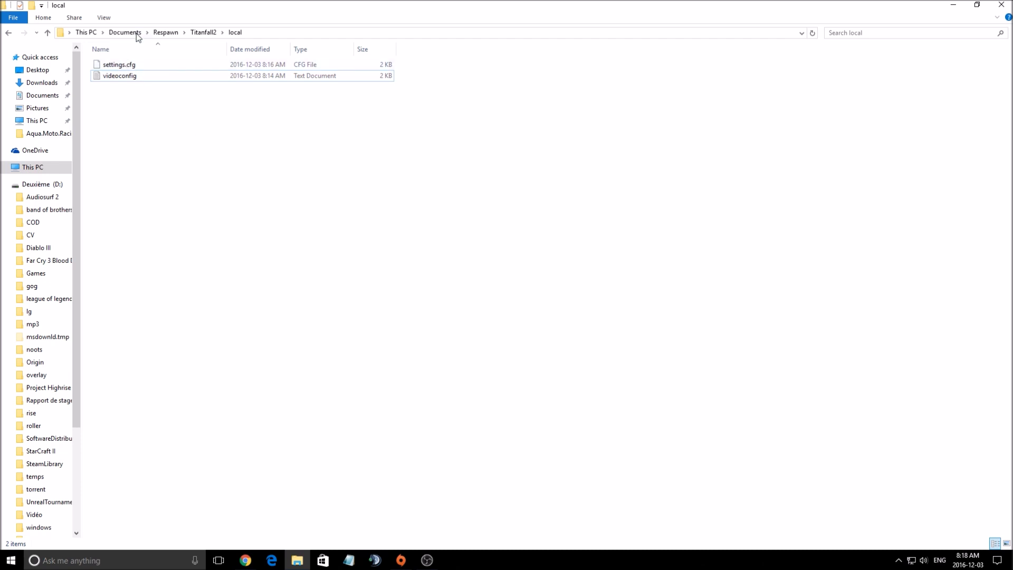
{"action": "mouse_move", "coordinate": [175, 43]}
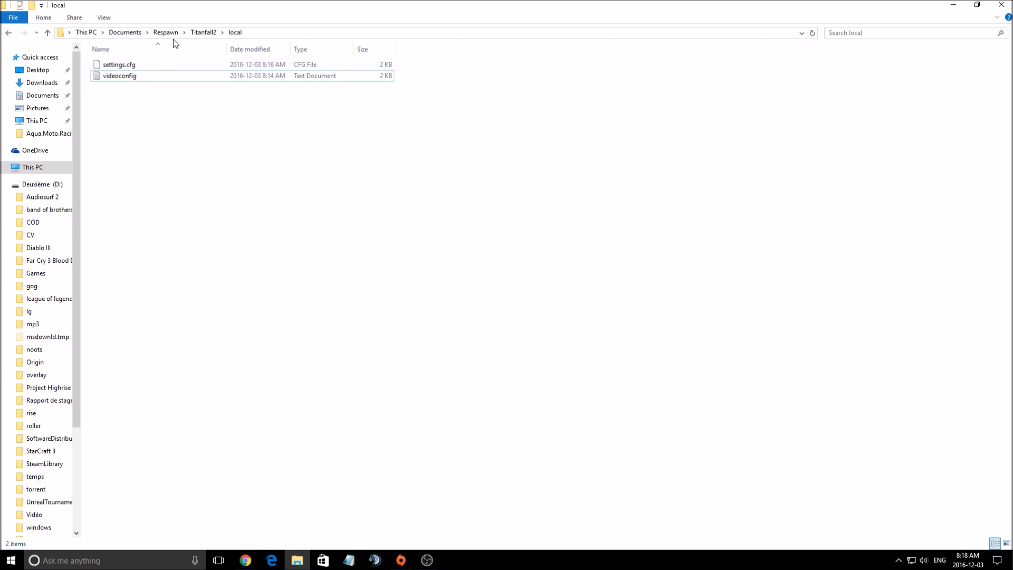
{"action": "mouse_move", "coordinate": [213, 33]}
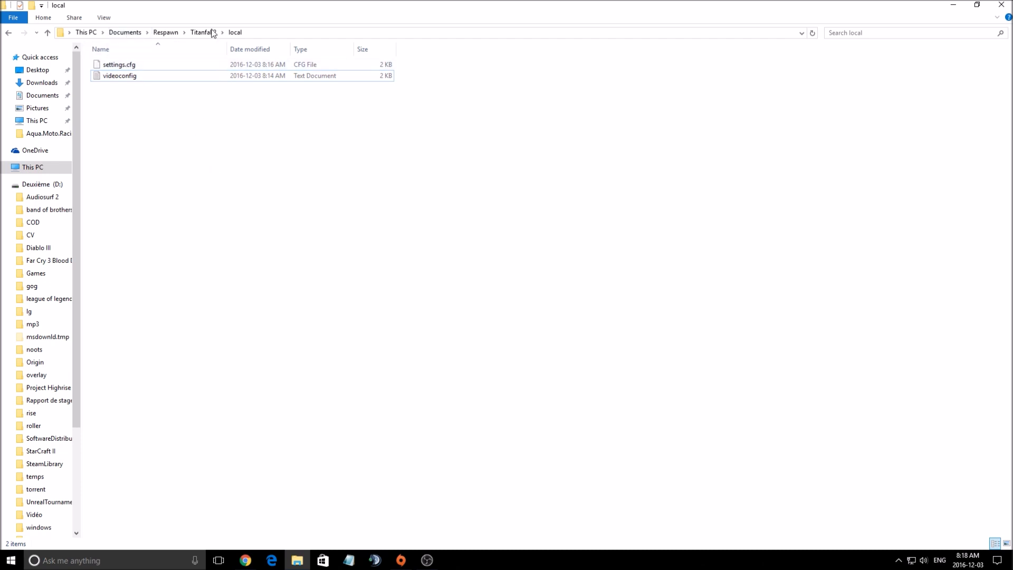
{"action": "left_click", "coordinate": [120, 76]}
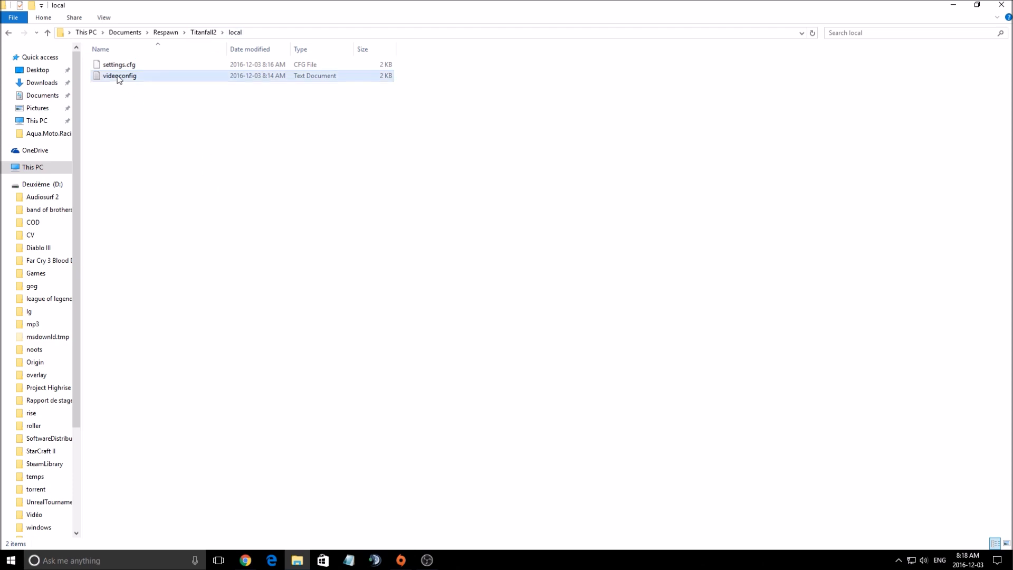
{"action": "double_click", "coordinate": [119, 75]}
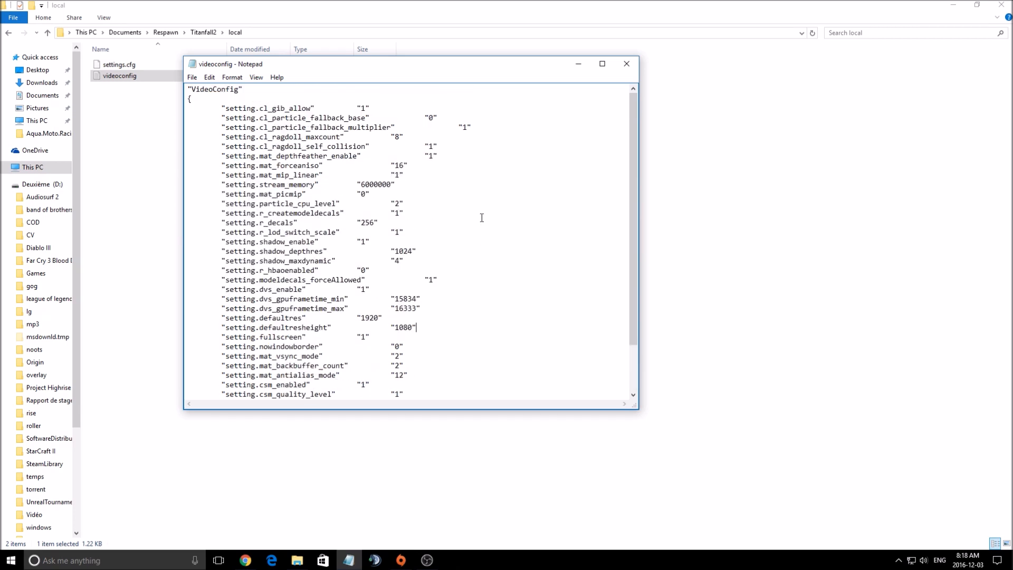
{"action": "scroll", "scroll_direction": "down", "scroll_amount": 3}
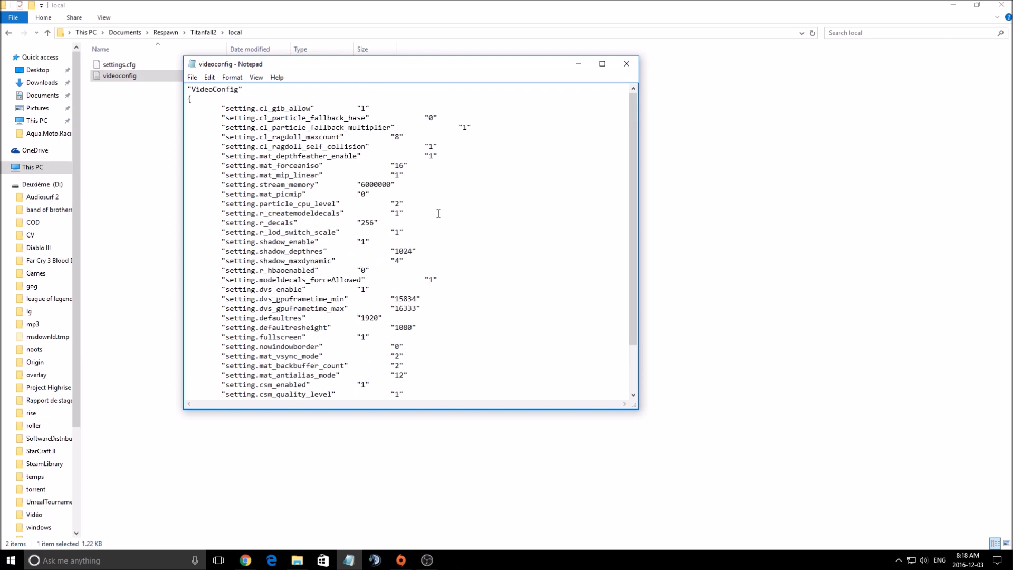
{"action": "mouse_move", "coordinate": [463, 223]}
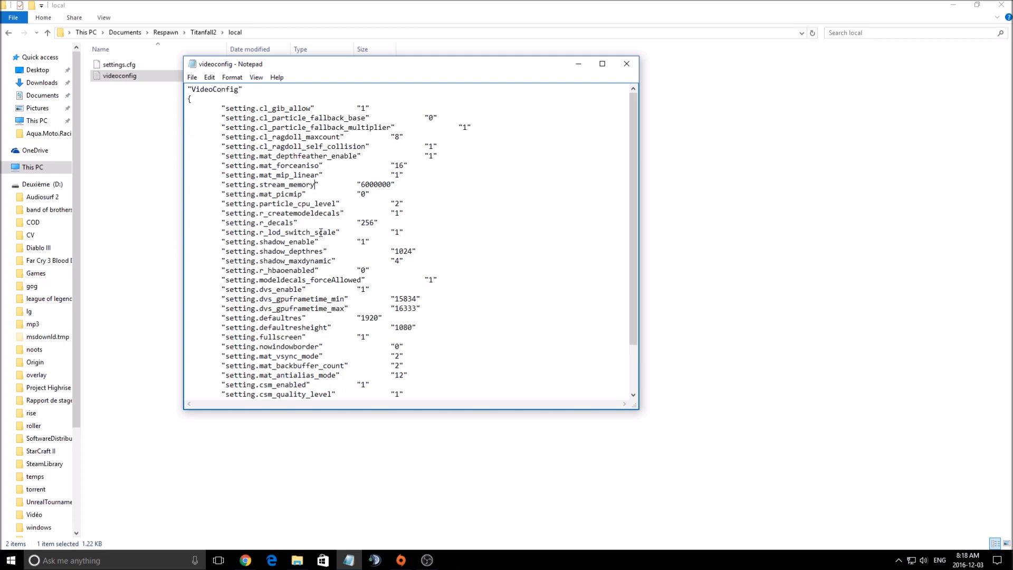
{"action": "scroll", "scroll_direction": "down", "scroll_amount": 3}
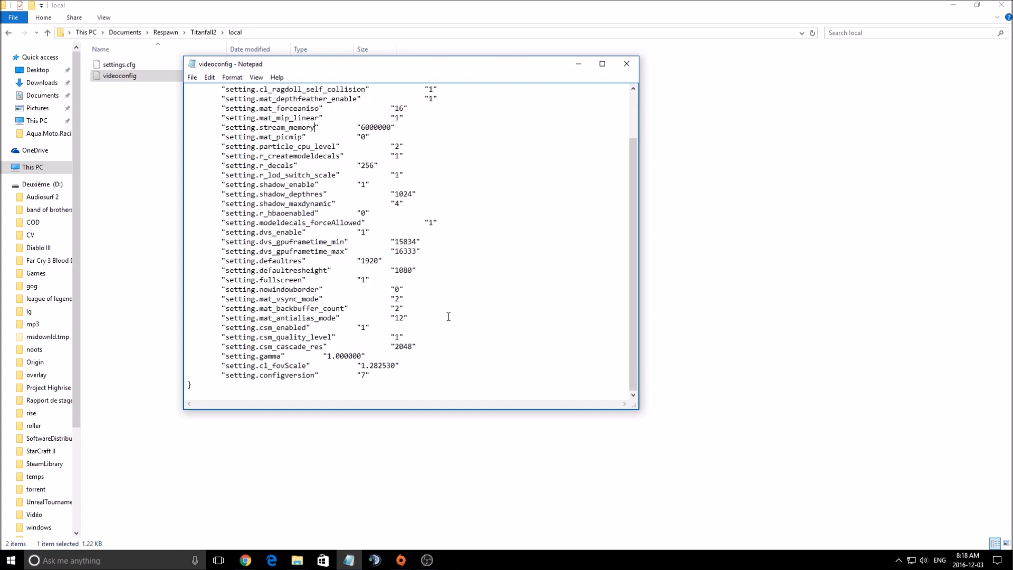
{"action": "mouse_move", "coordinate": [435, 324]}
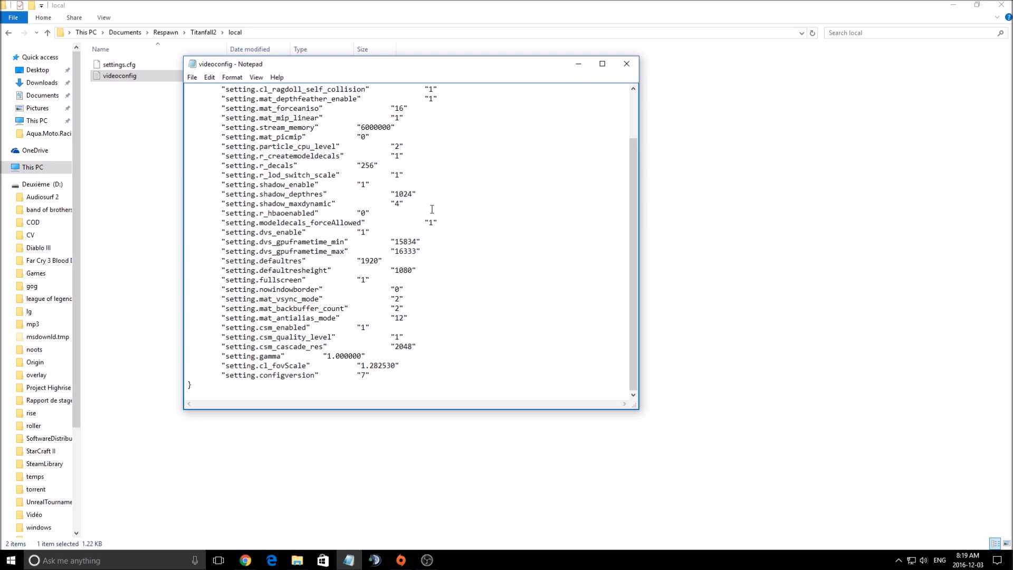
{"action": "left_click", "coordinate": [369, 184]}
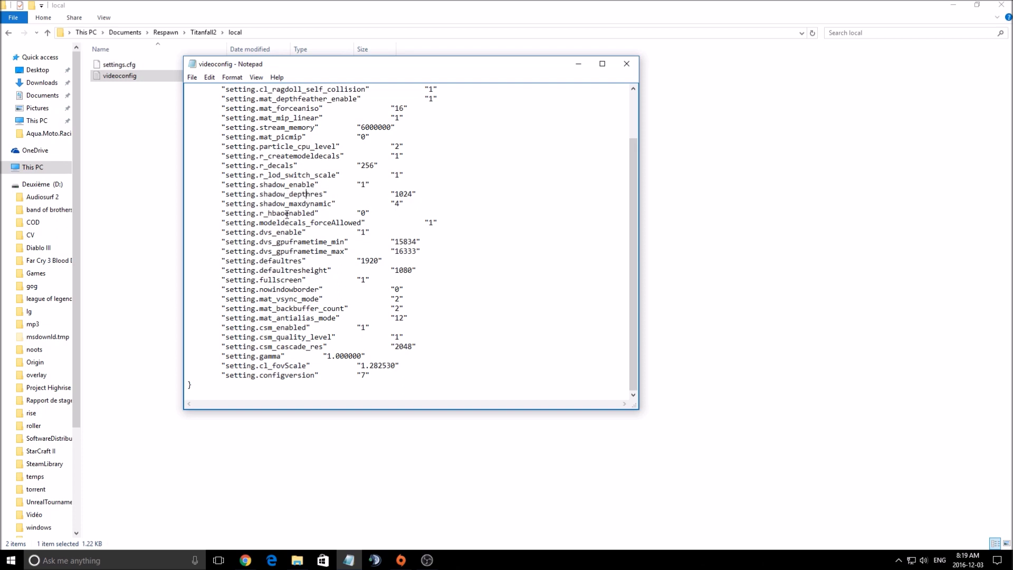
{"action": "double_click", "coordinate": [274, 193]}
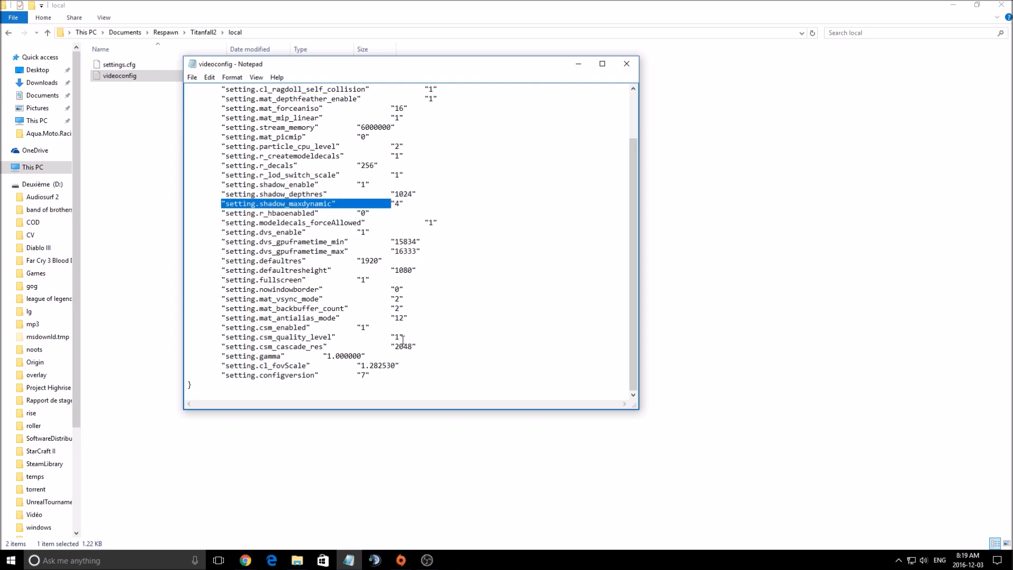
{"action": "mouse_move", "coordinate": [421, 313]}
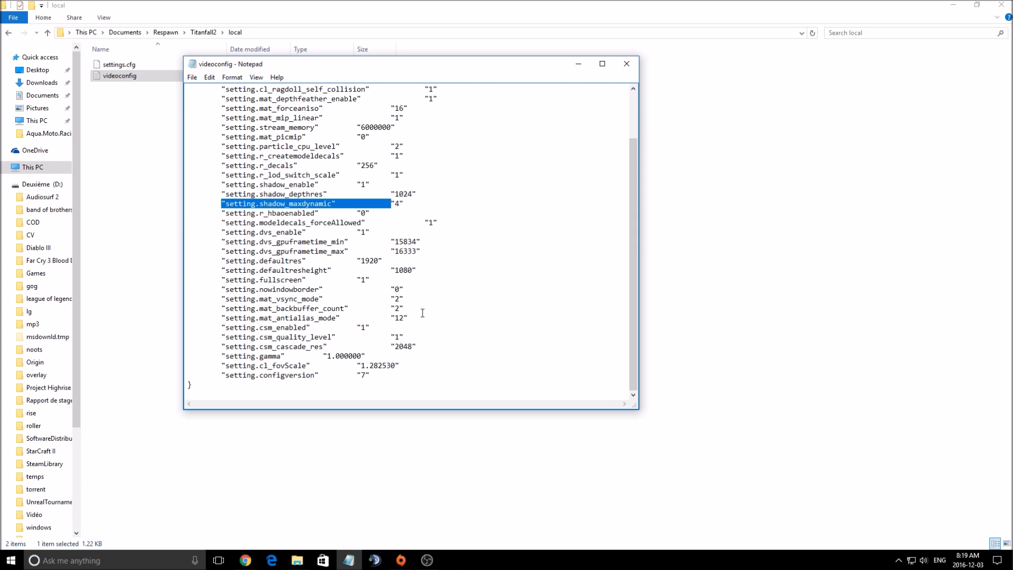
{"action": "left_click", "coordinate": [356, 355]}
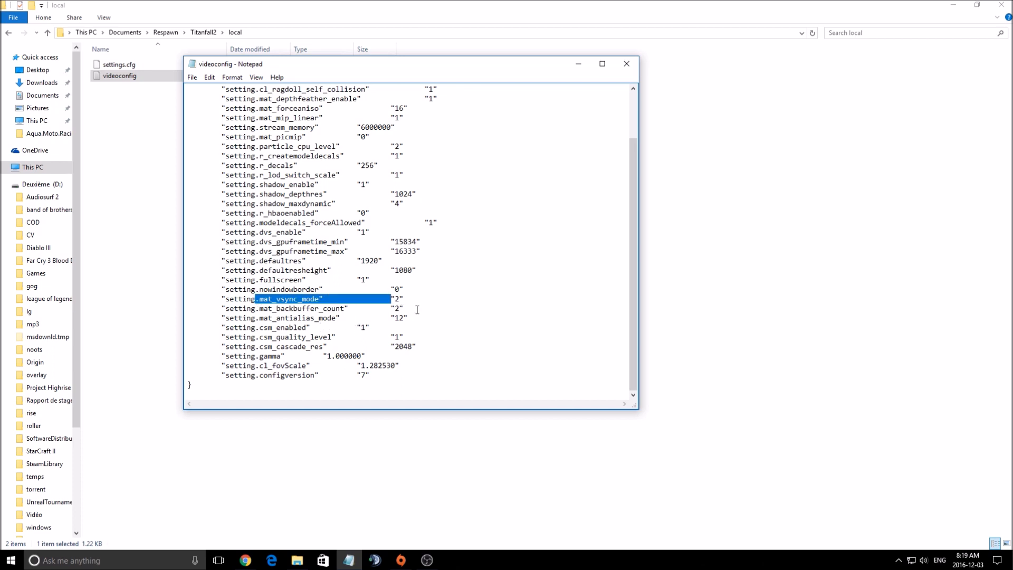
{"action": "left_click", "coordinate": [401, 299]}
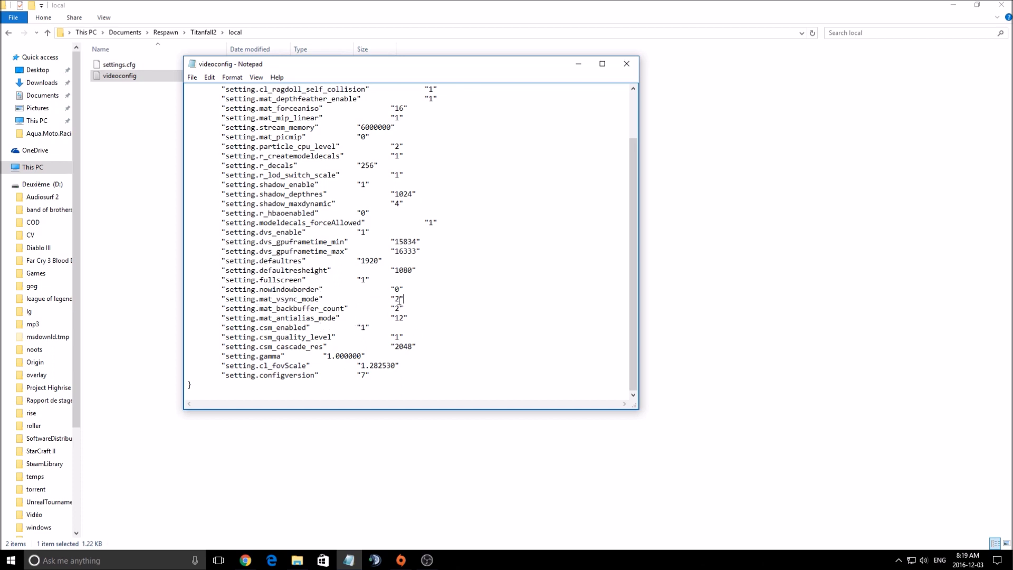
{"action": "double_click", "coordinate": [396, 299]}
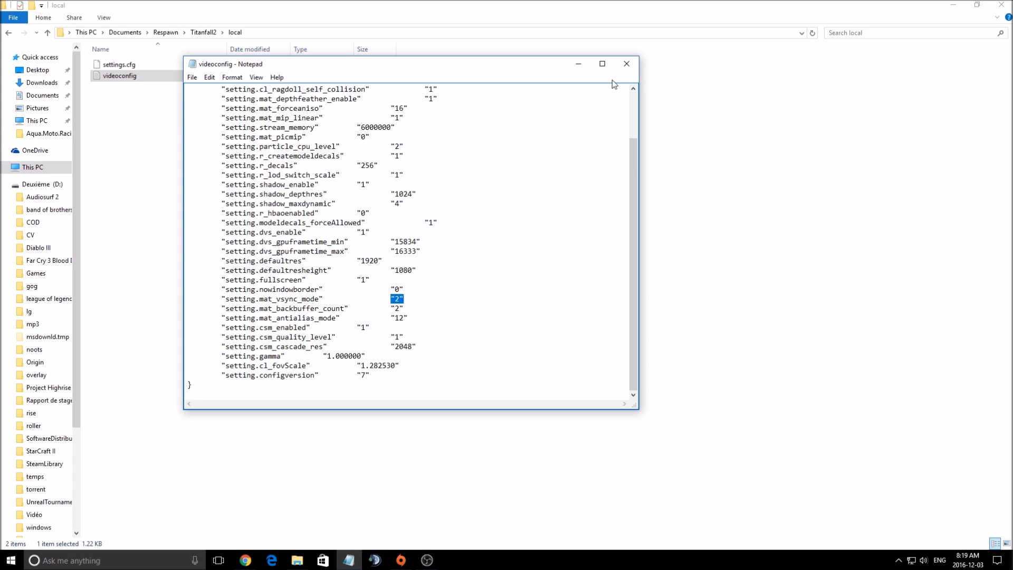
{"action": "left_click", "coordinate": [624, 63]}
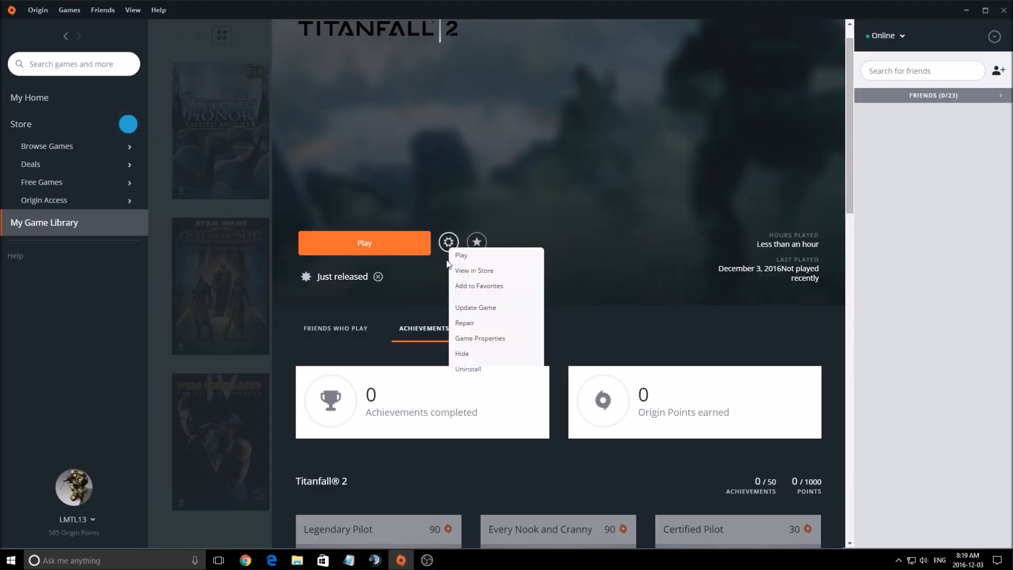
Step: Save launch arguments "+showfps_enabled 1 -high -novid" in the game's Advanced Launch Options
{"action": "left_click", "coordinate": [479, 338]}
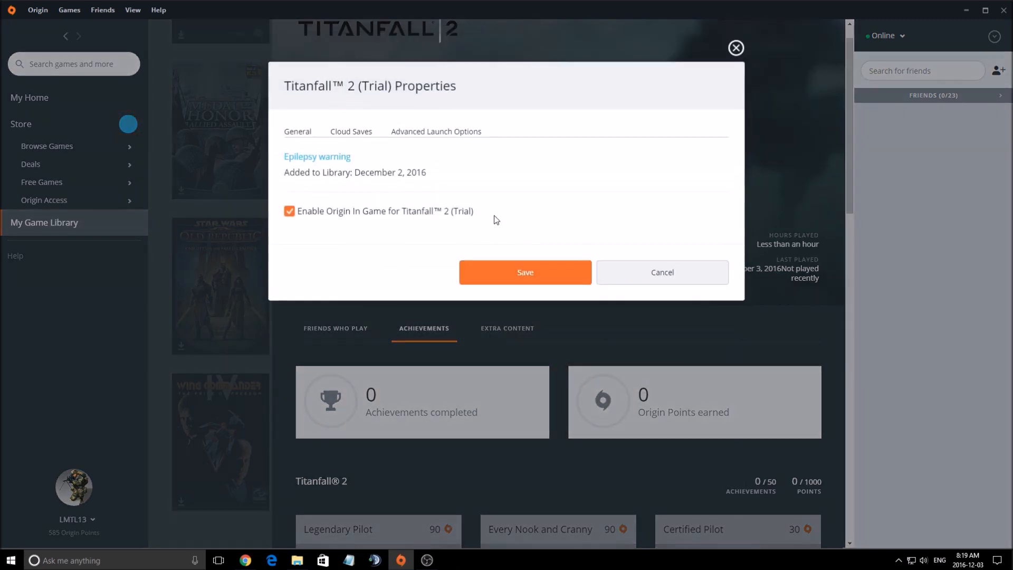
{"action": "left_click", "coordinate": [435, 131]}
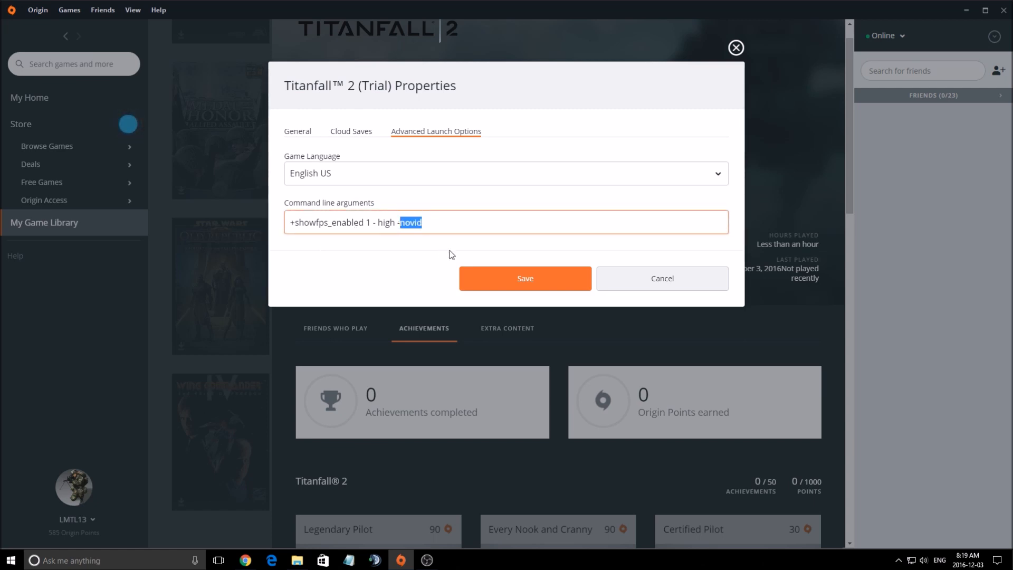
{"action": "mouse_move", "coordinate": [407, 286]}
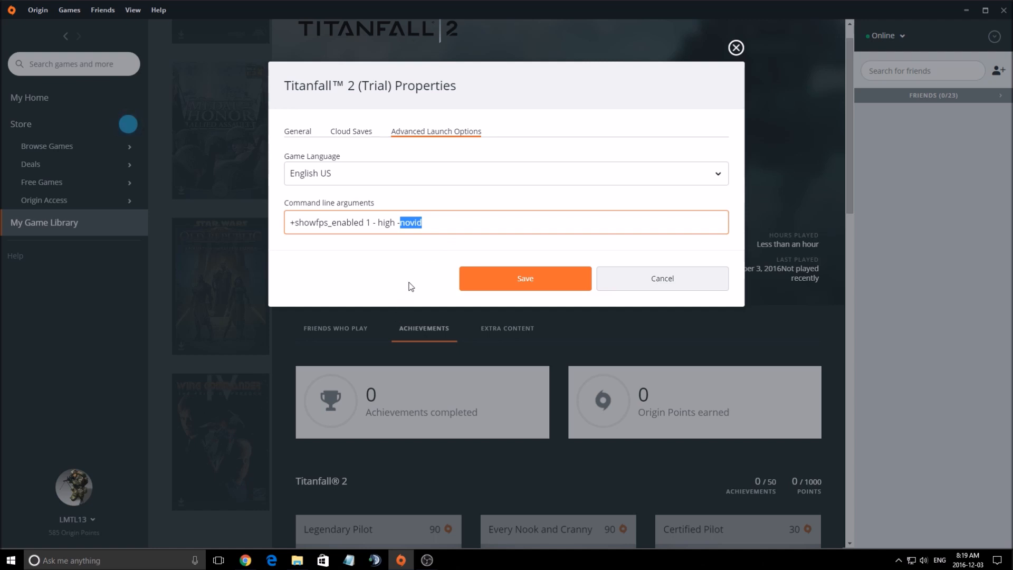
{"action": "double_click", "coordinate": [383, 223]}
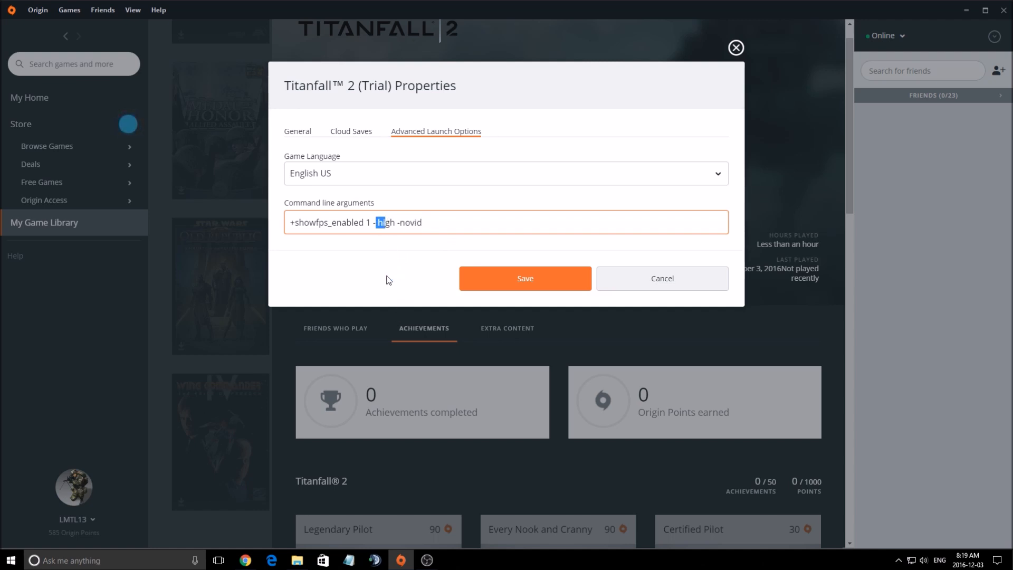
{"action": "mouse_move", "coordinate": [383, 287]}
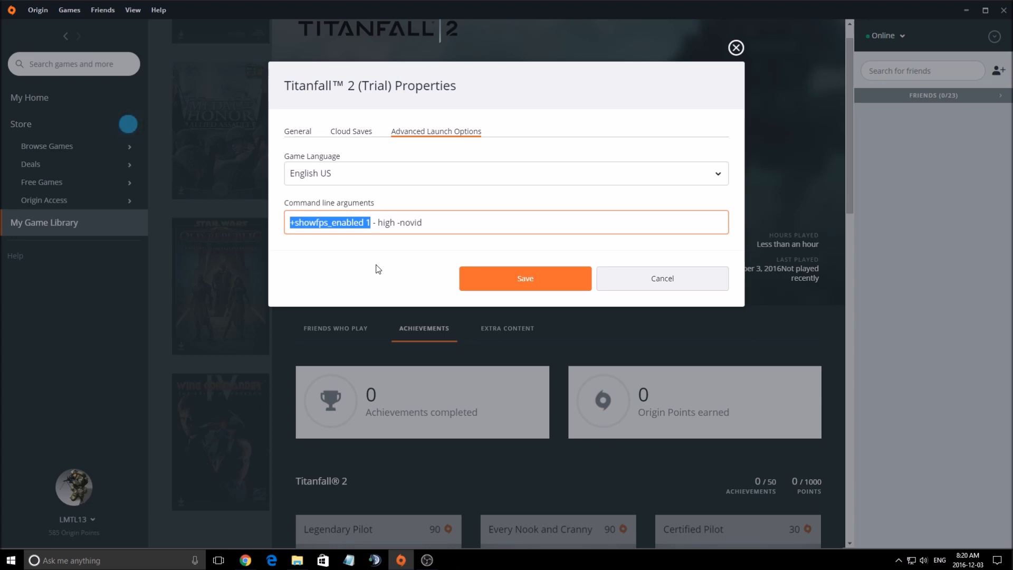
{"action": "left_click", "coordinate": [525, 278]}
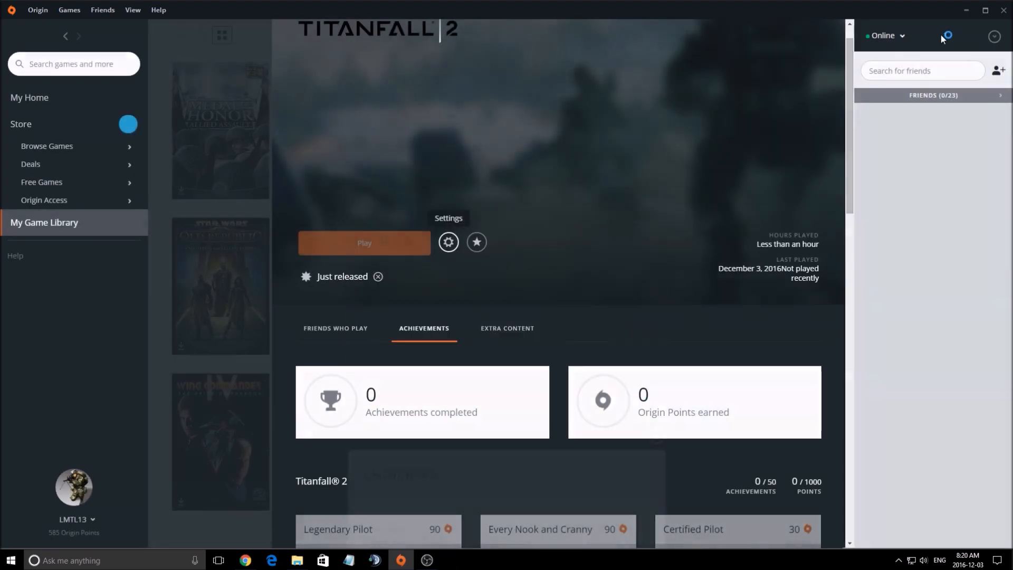
Step: Launch Titanfall 2 from Origin and go to Settings > Video in the main menu
{"action": "left_click", "coordinate": [364, 243]}
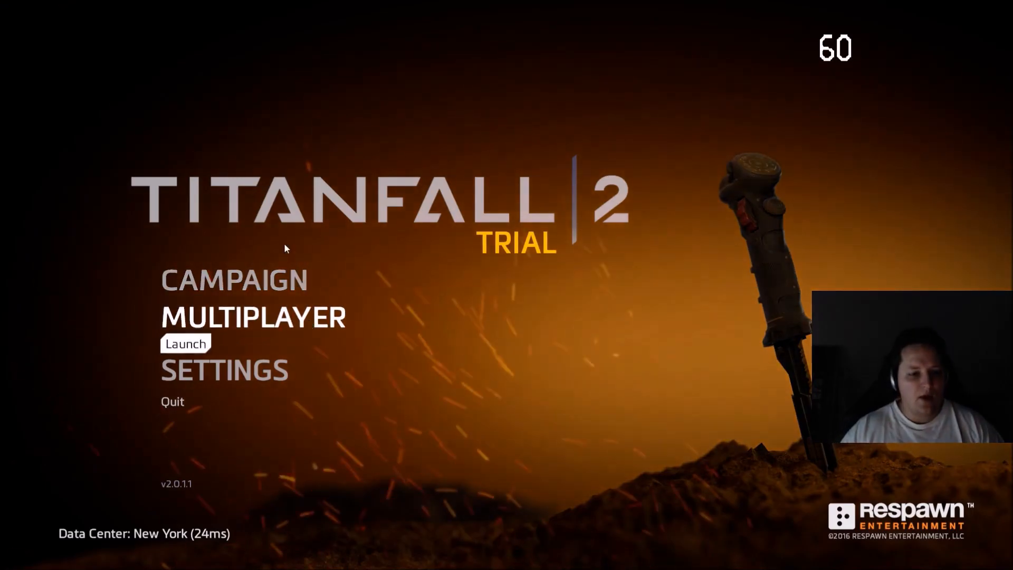
{"action": "left_click", "coordinate": [224, 370]}
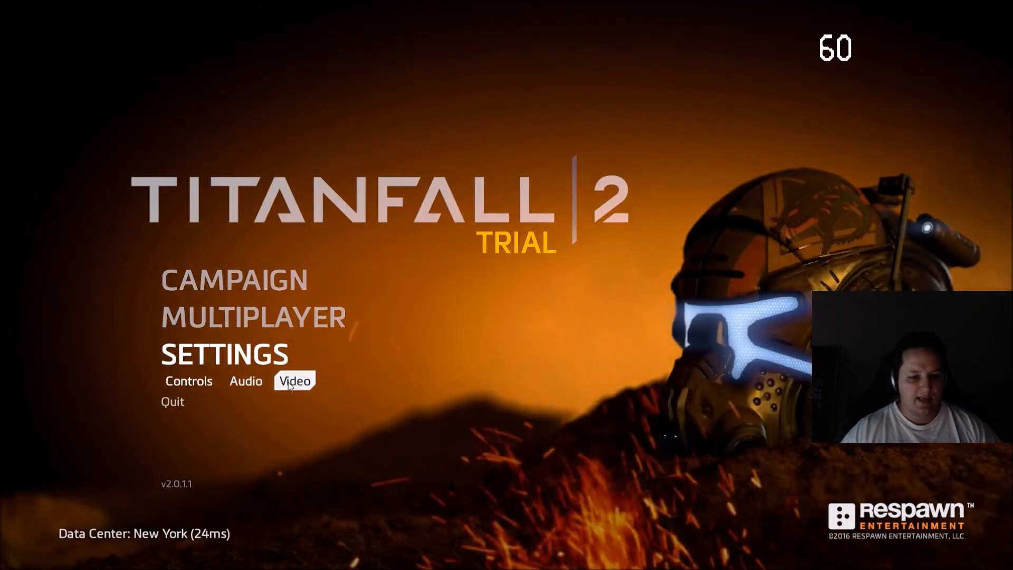
{"action": "left_click", "coordinate": [294, 381]}
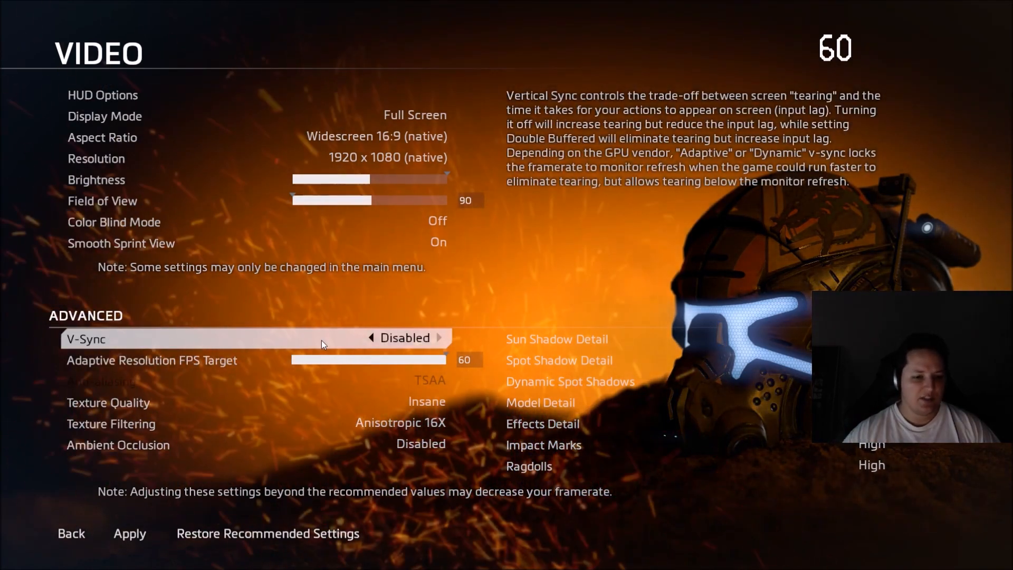
{"action": "mouse_move", "coordinate": [335, 310]}
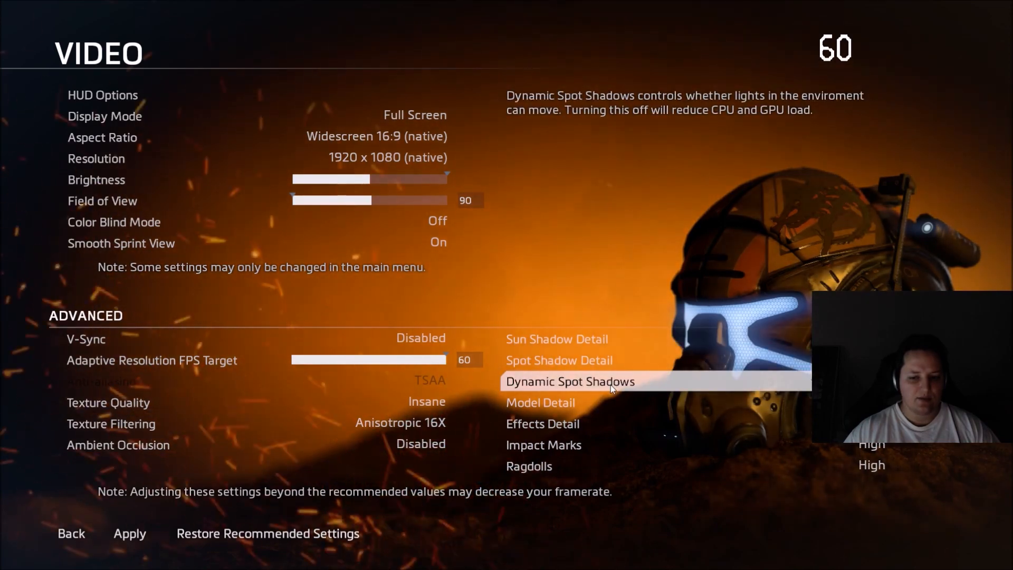
{"action": "left_click", "coordinate": [556, 339]}
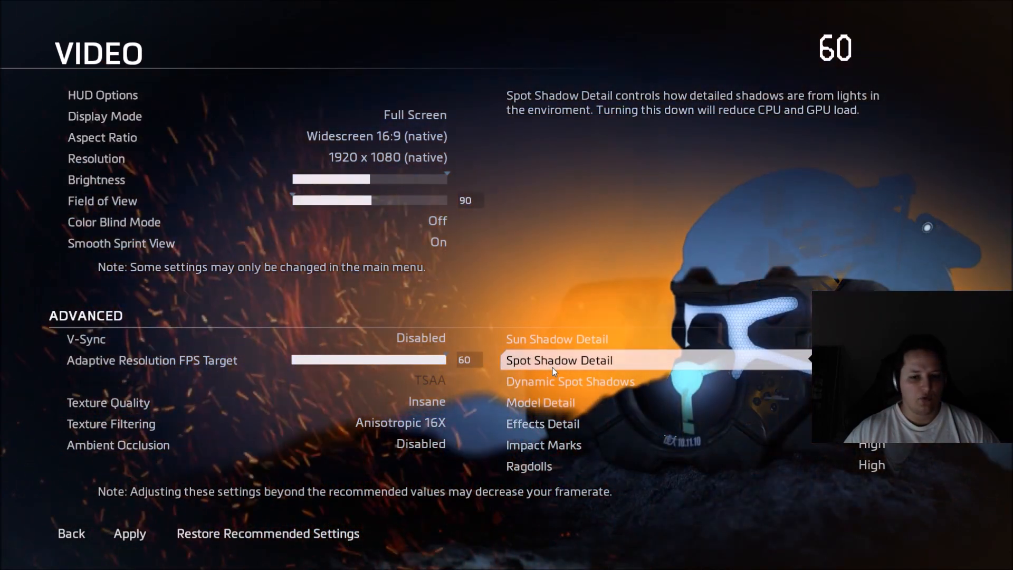
{"action": "key", "text": "up"}
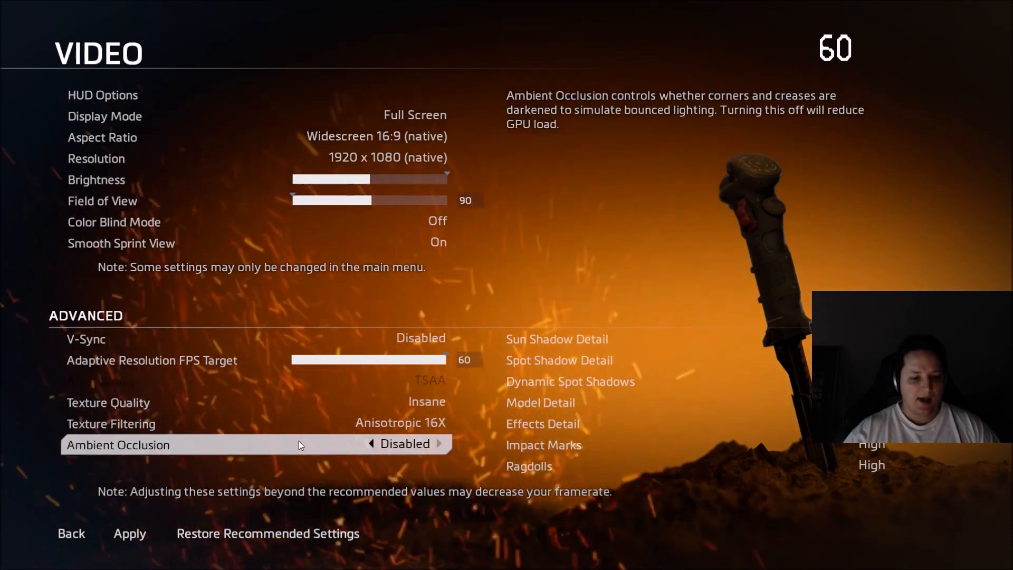
{"action": "key", "text": "up"}
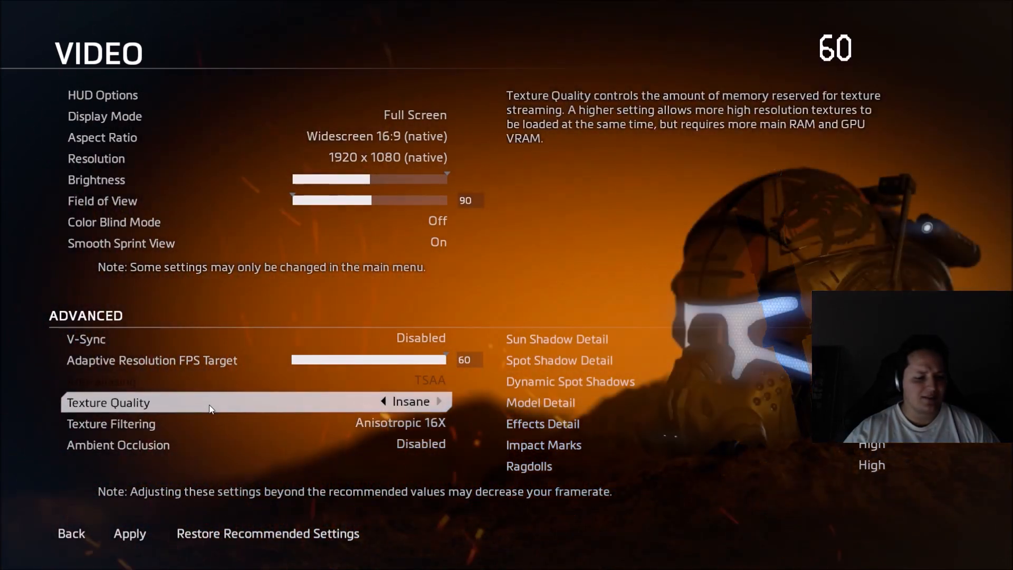
Step: Try Texture Quality High then back to Insane, and set Texture Filtering to Anisotropic 8X
{"action": "left_click", "coordinate": [382, 401]}
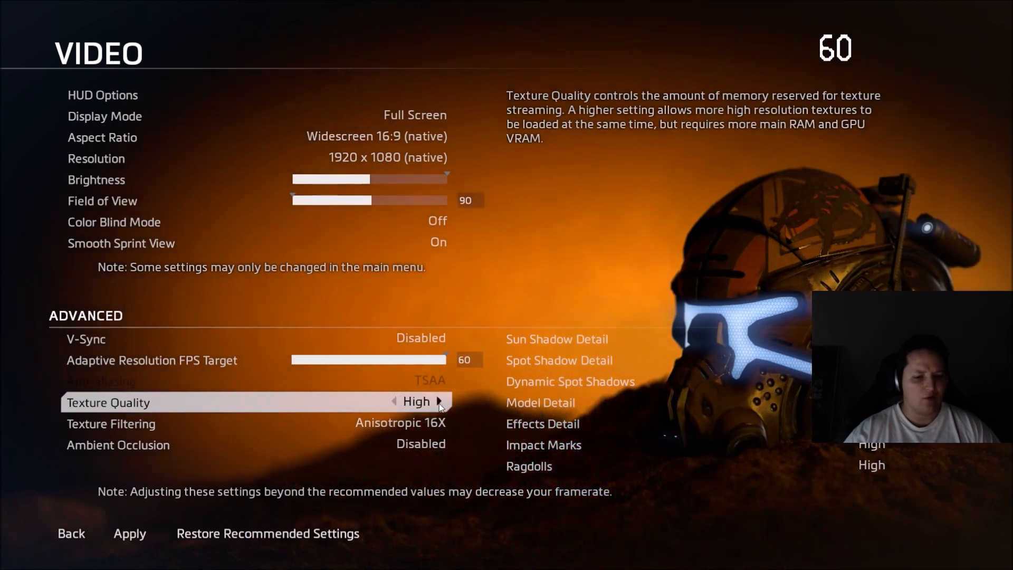
{"action": "left_click", "coordinate": [438, 401]}
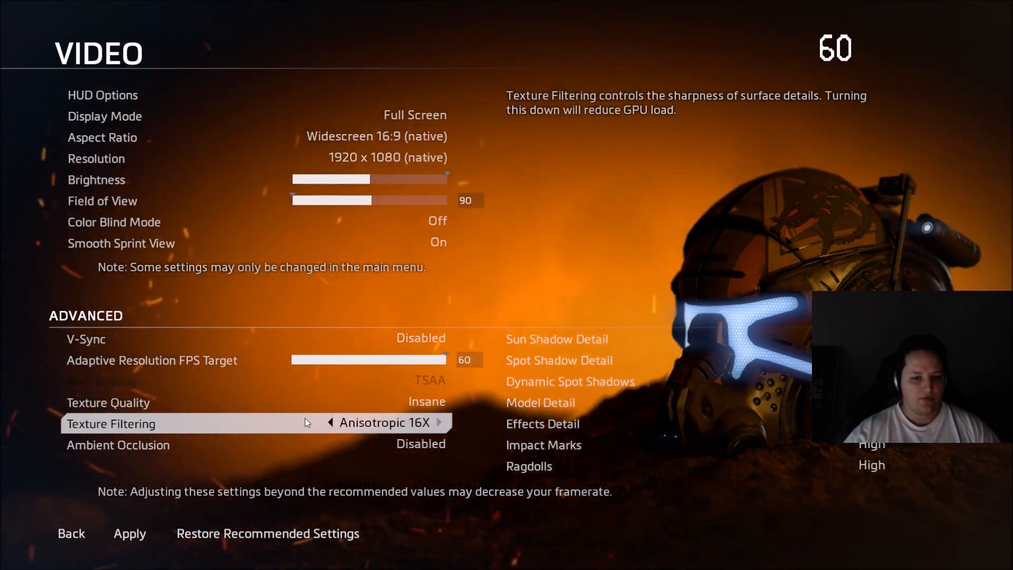
{"action": "left_click", "coordinate": [330, 422]}
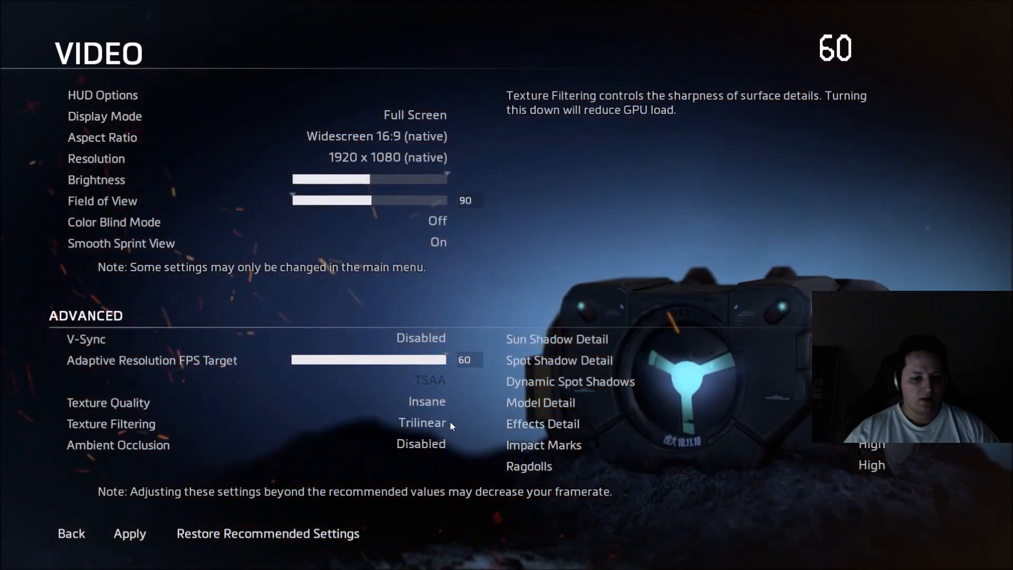
{"action": "left_click", "coordinate": [107, 402]}
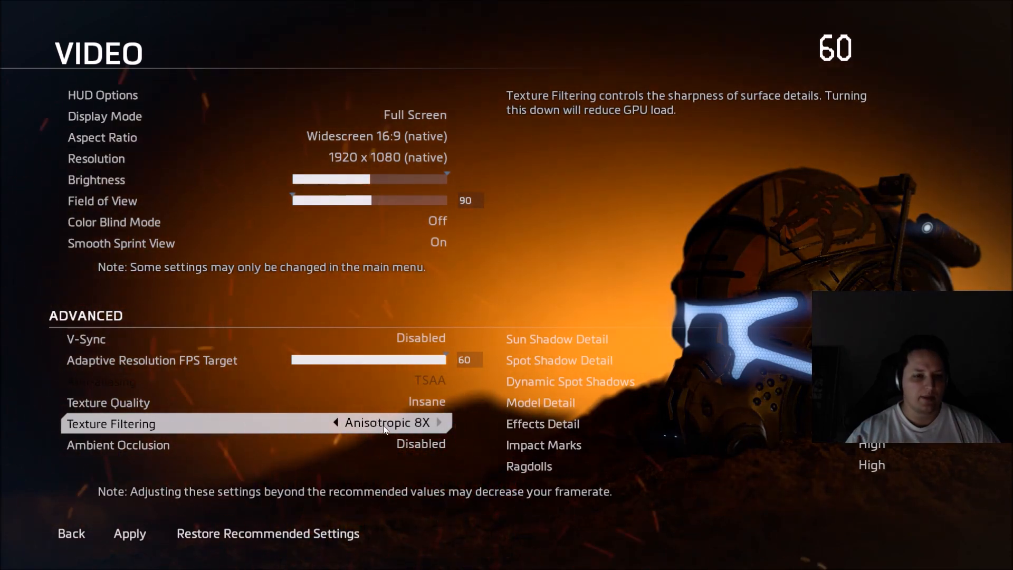
{"action": "left_click", "coordinate": [334, 422]}
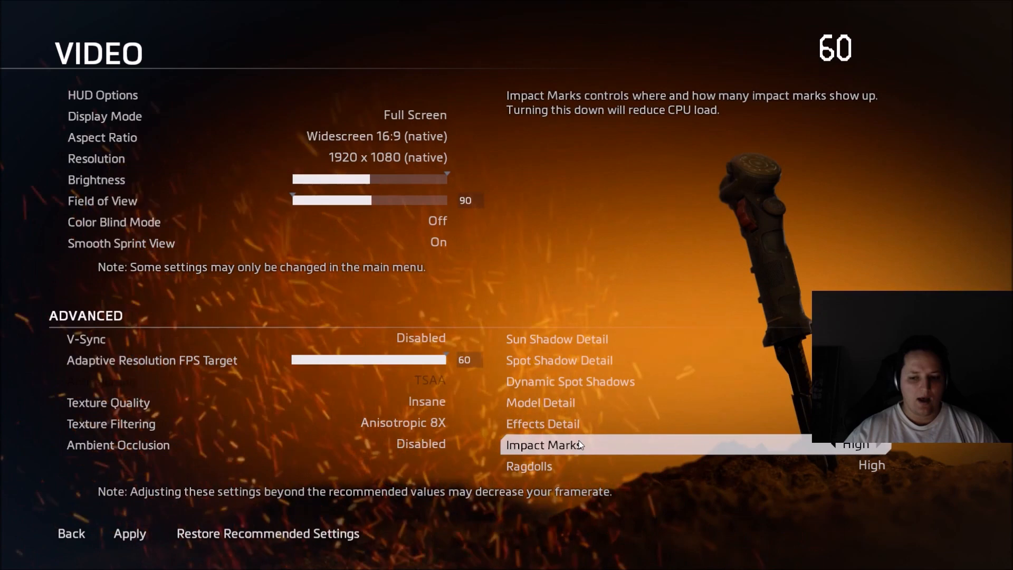
{"action": "mouse_move", "coordinate": [541, 423]}
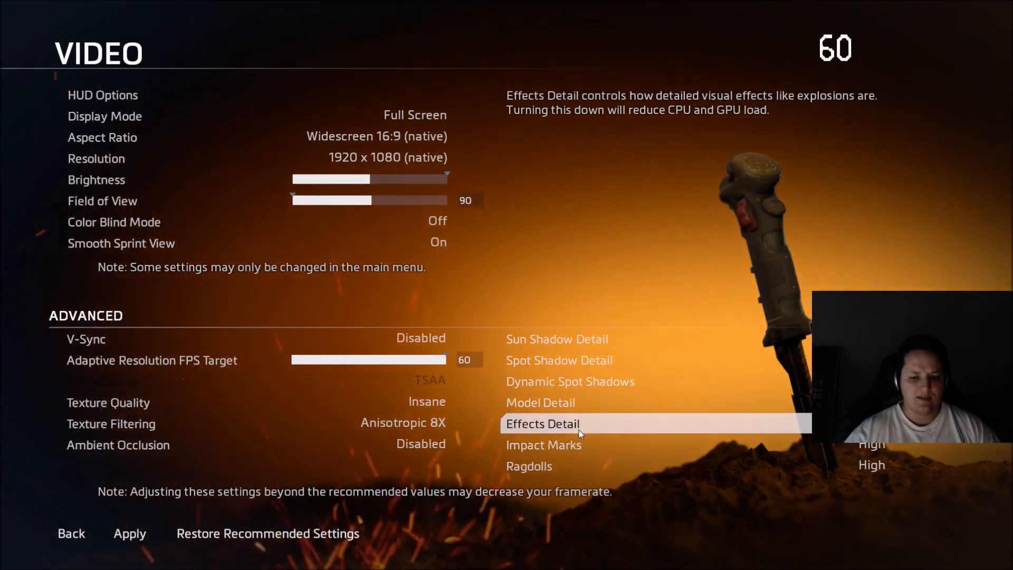